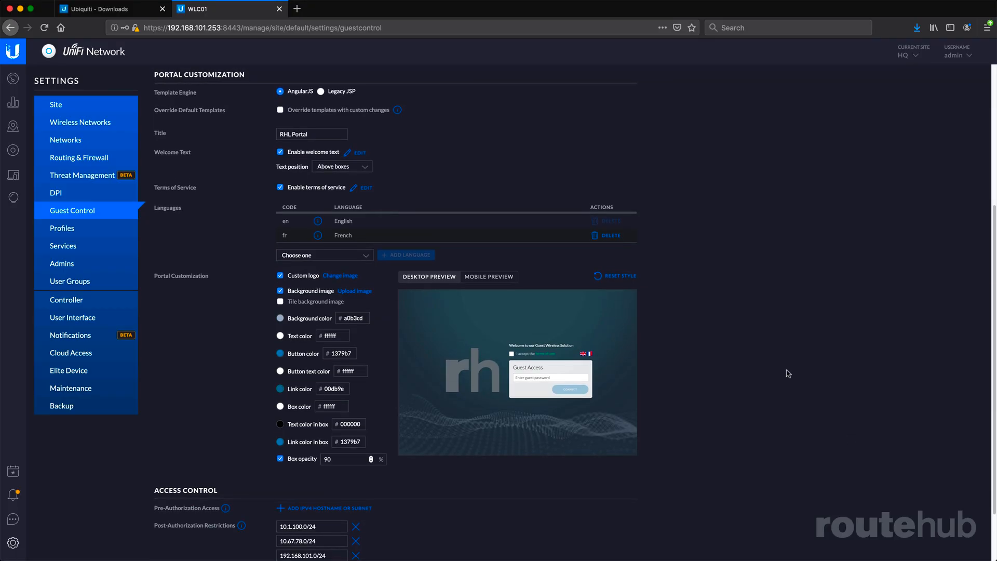
pyautogui.moveTo(759, 418)
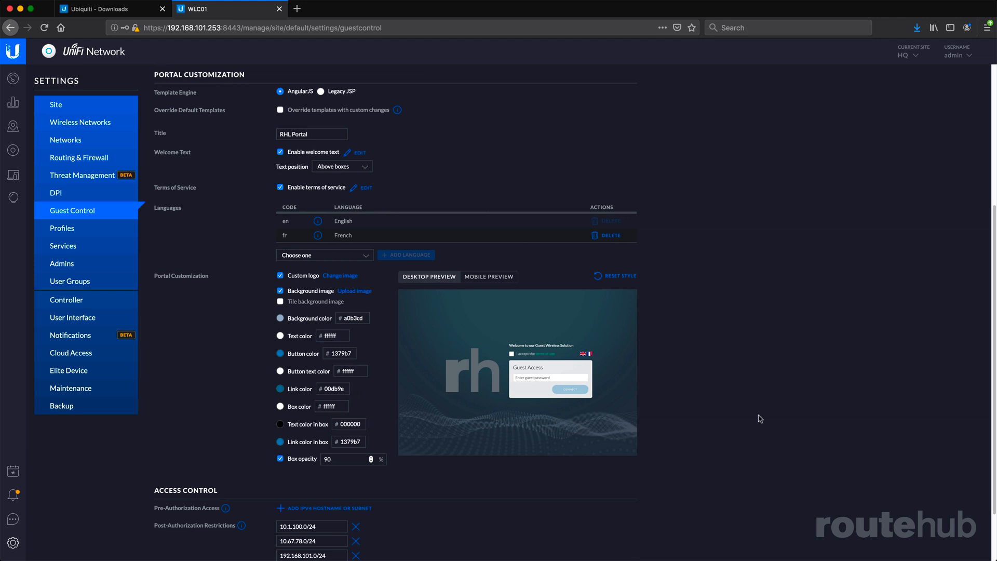
# - Preview the rh-branded password portal in mobile view, apply the guest control changes, then view devices
pyautogui.scroll(3)
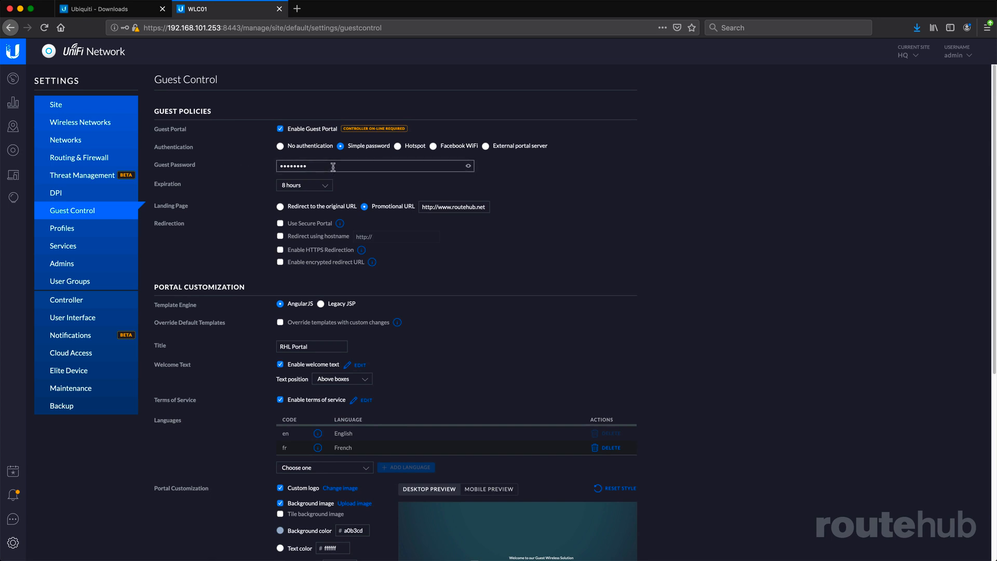
pyautogui.moveTo(304, 185)
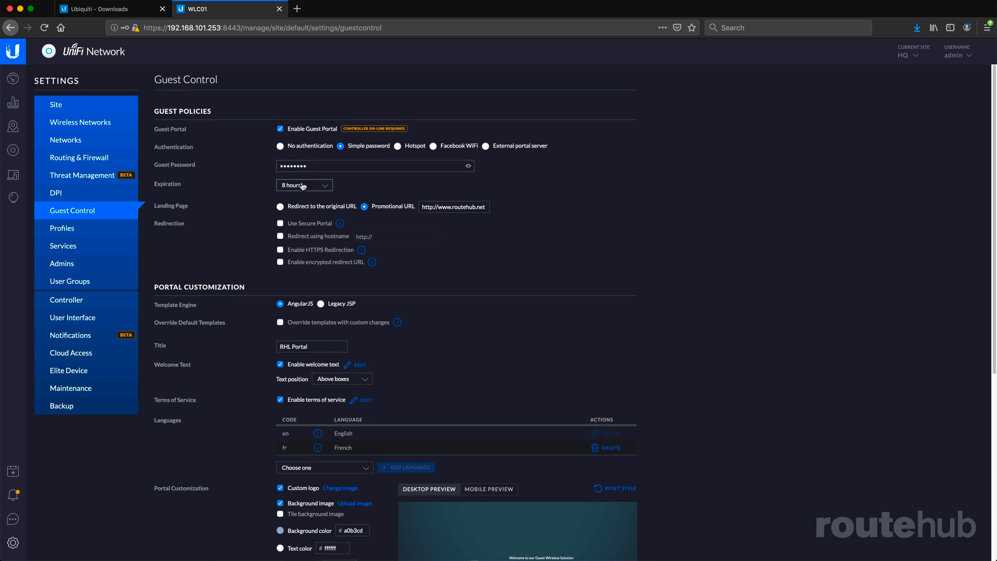
pyautogui.click(489, 489)
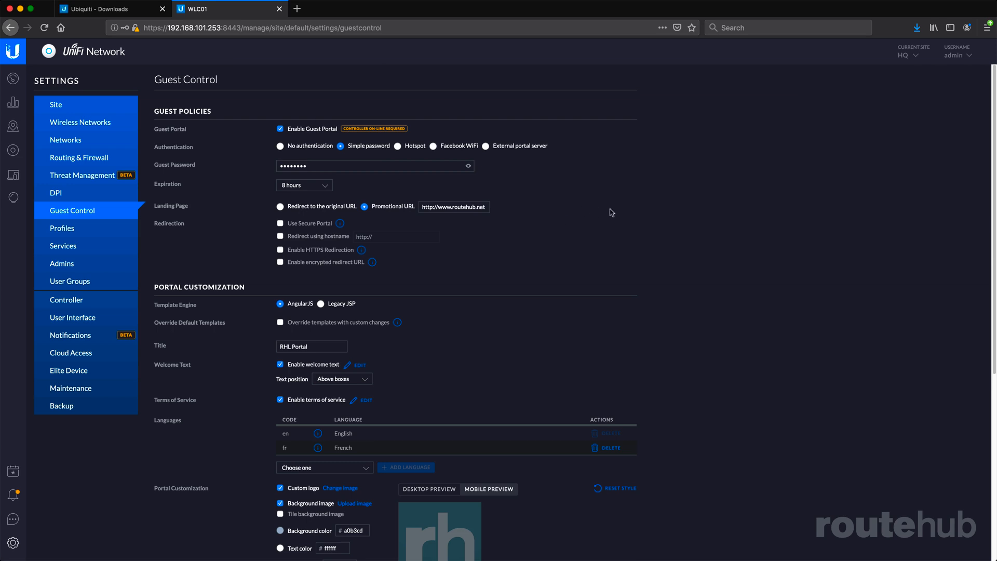
pyautogui.scroll(-3)
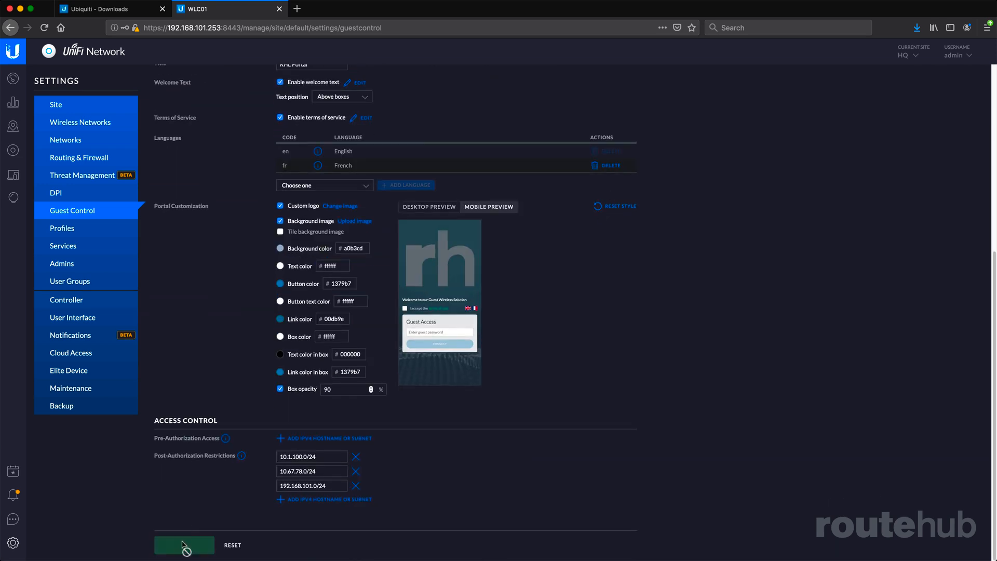
pyautogui.click(184, 544)
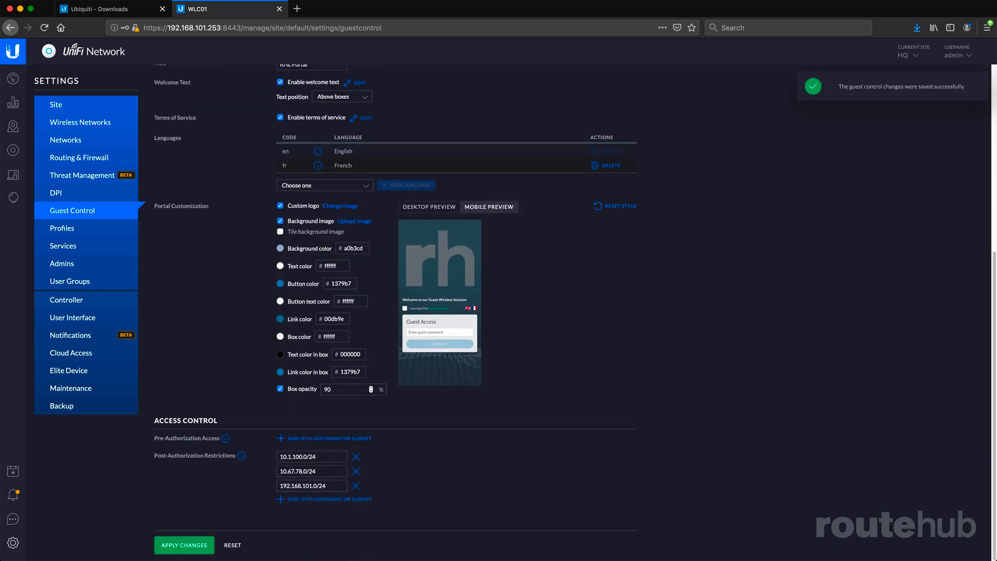
pyautogui.click(12, 149)
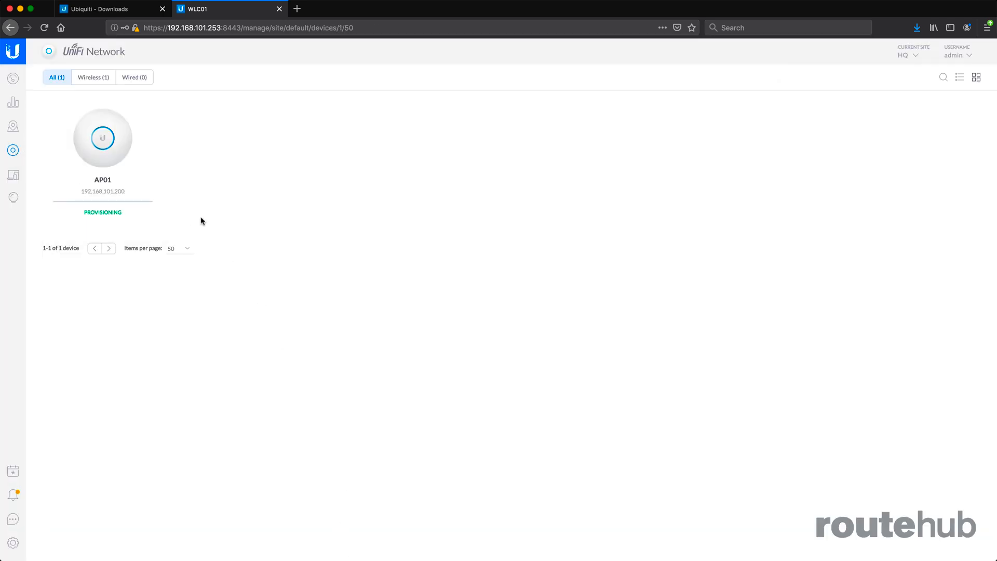
pyautogui.moveTo(386, 274)
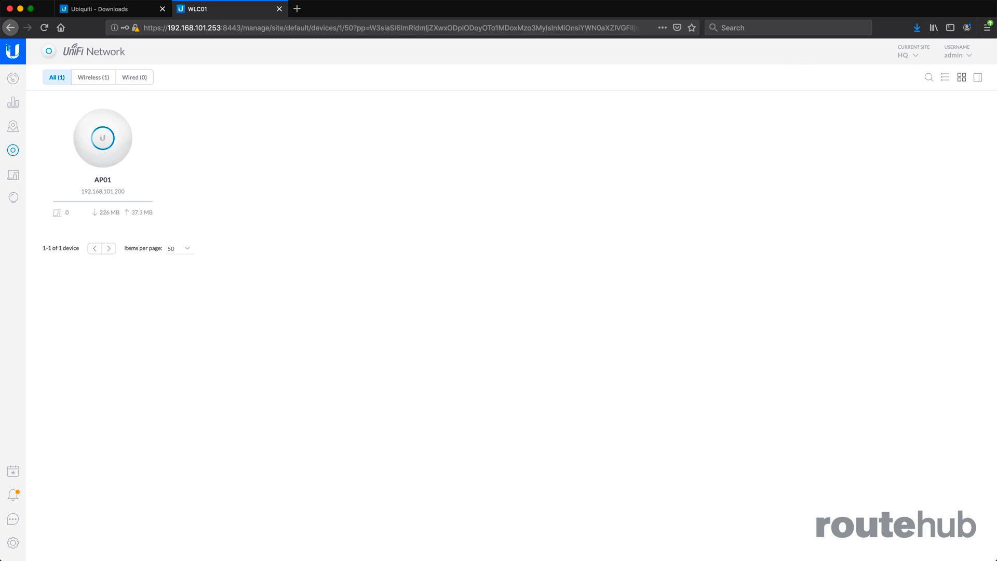
pyautogui.moveTo(520, 280)
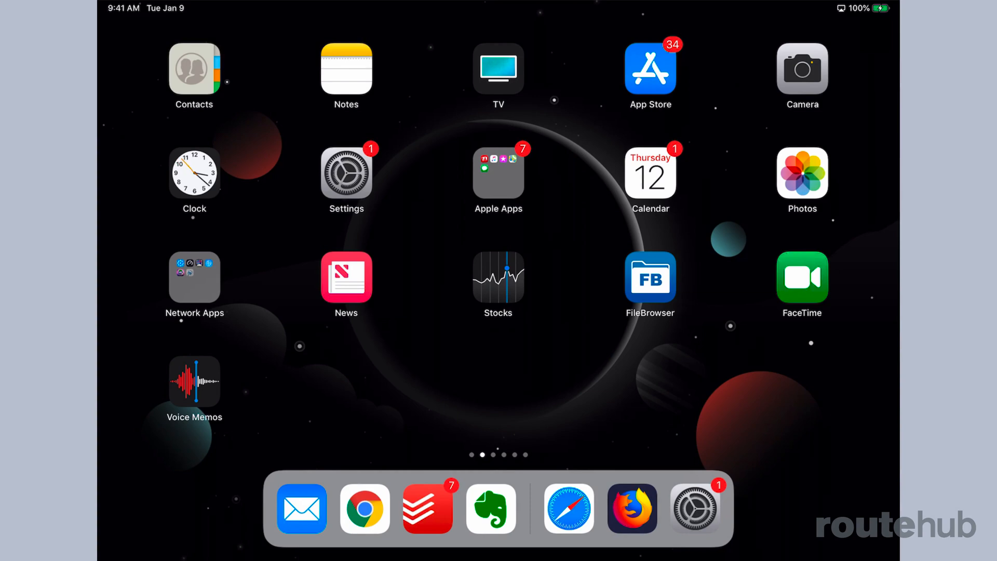
# - Join the iPad to the open RHL_G guest network from Settings > Wi-Fi
pyautogui.click(345, 171)
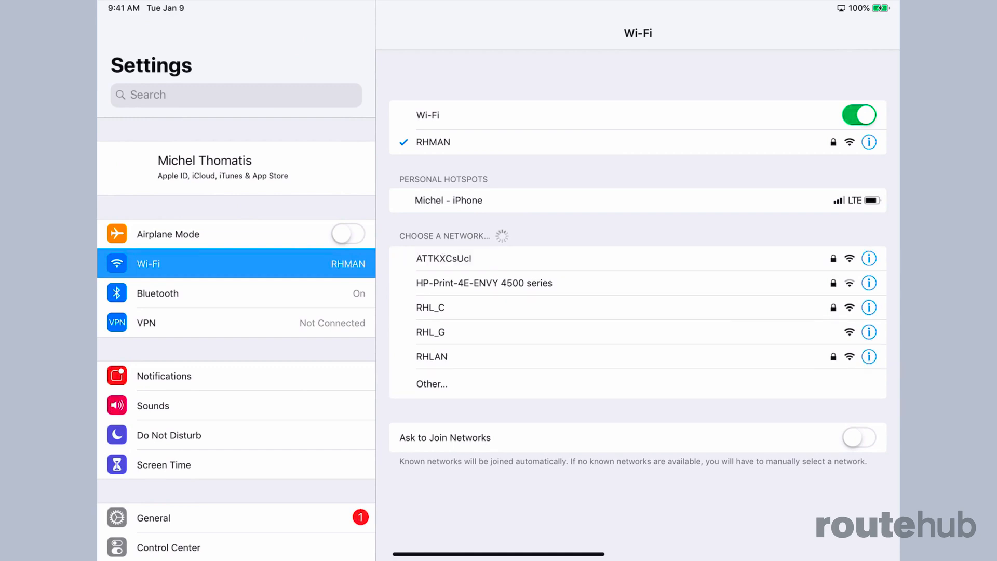
pyautogui.click(430, 331)
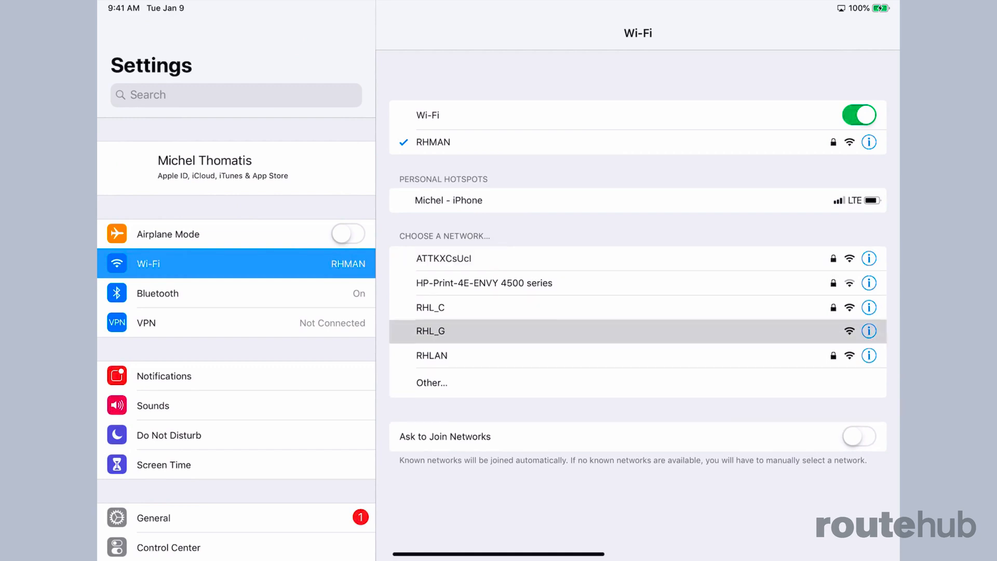
pyautogui.click(430, 330)
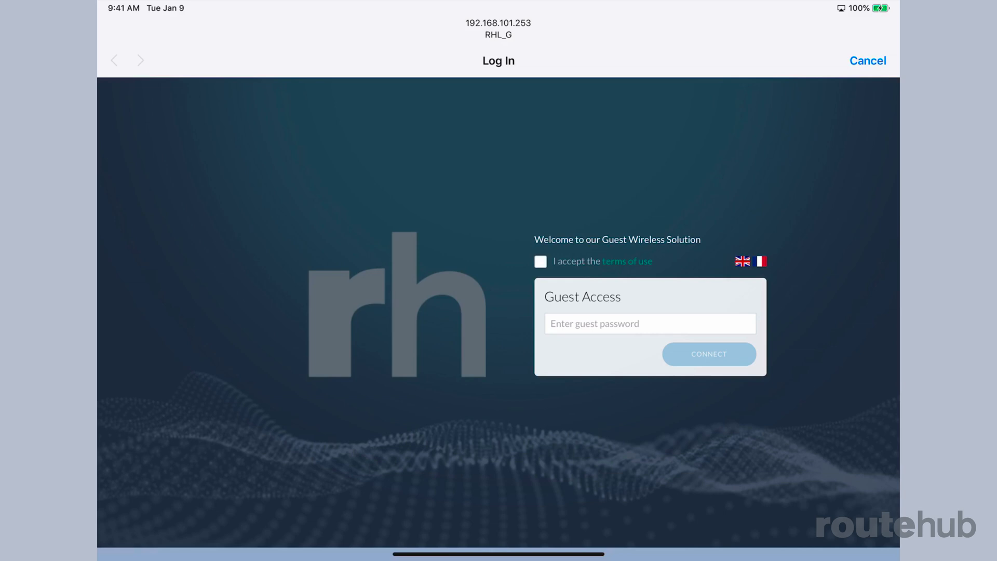
# - Switch the portal to French and back to English, then read the terms of use
pyautogui.click(758, 261)
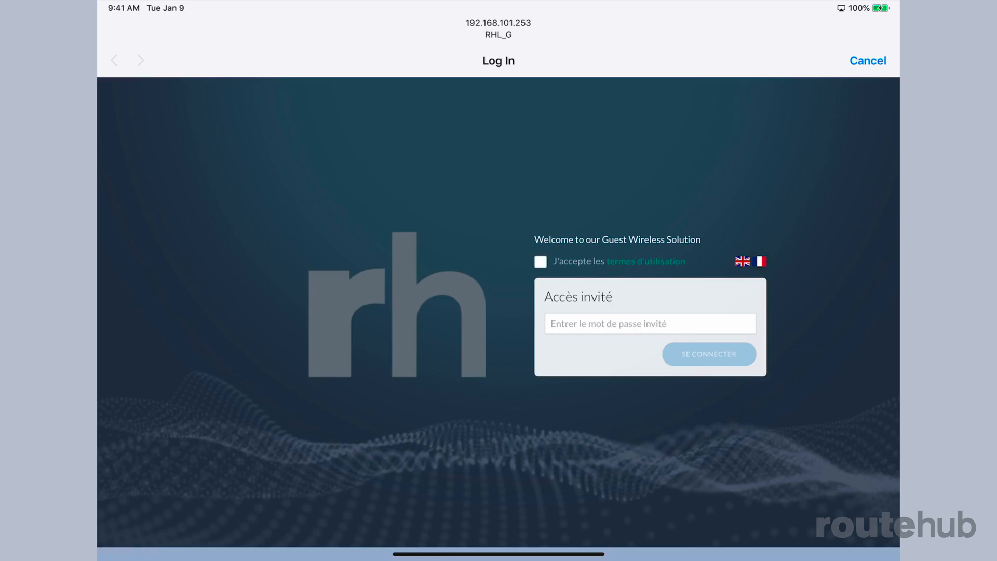
pyautogui.click(741, 260)
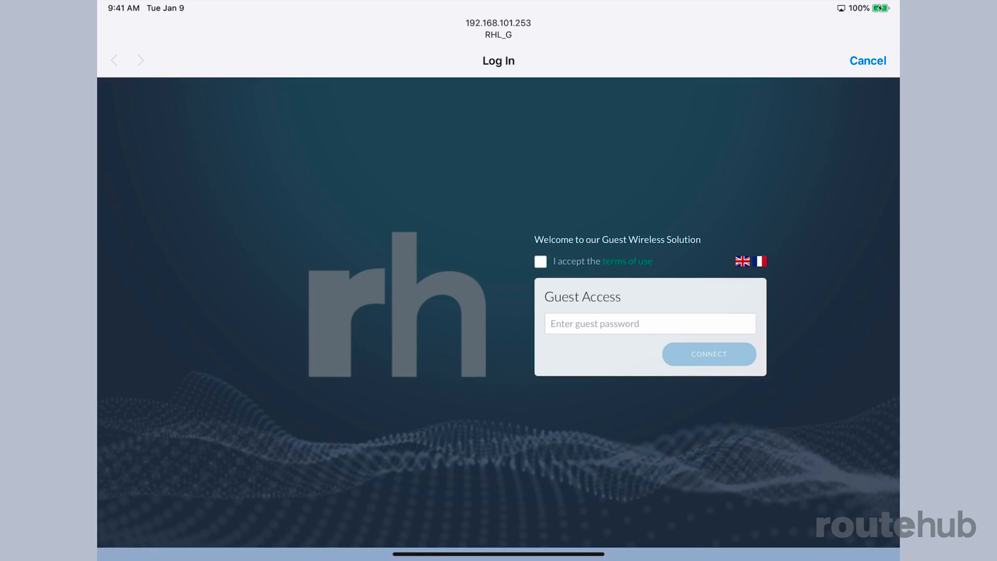
pyautogui.click(626, 261)
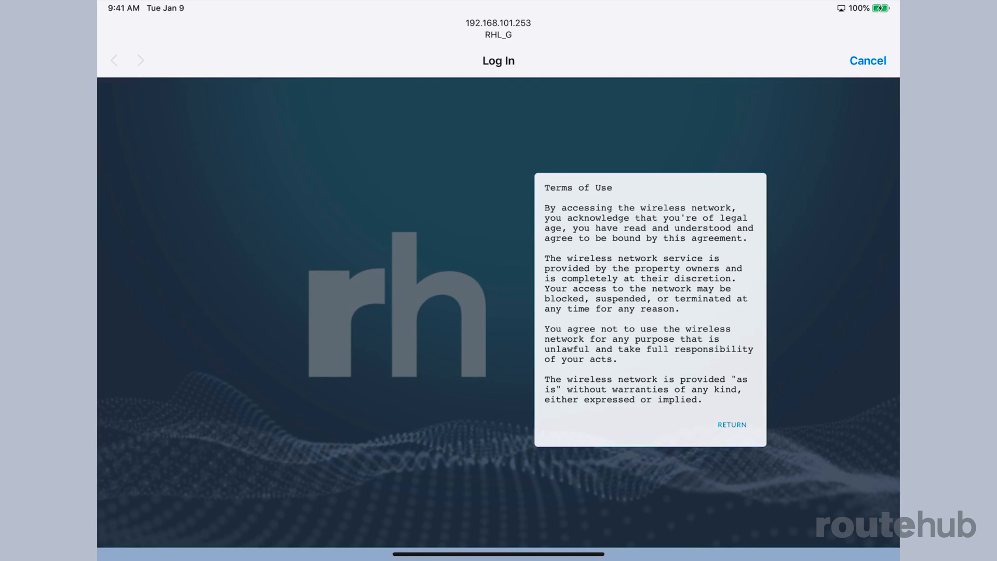
pyautogui.click(731, 424)
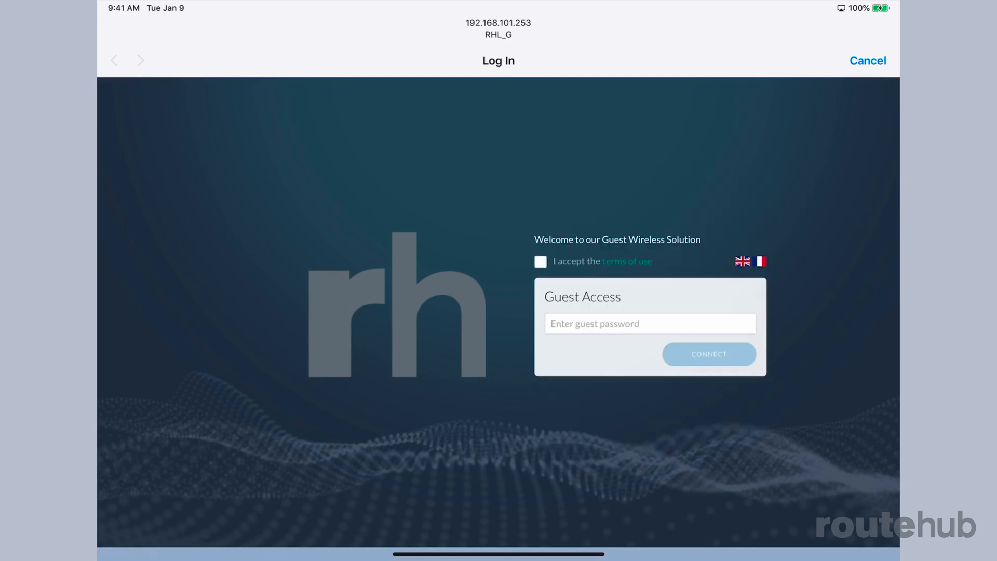
# - Accept the terms, enter the guest password and connect
pyautogui.click(540, 261)
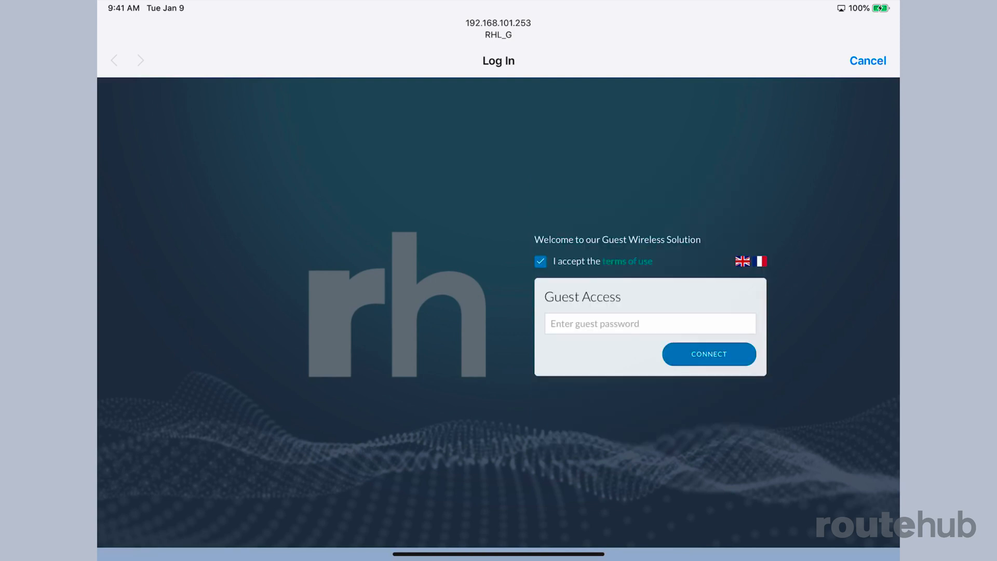
pyautogui.click(649, 323)
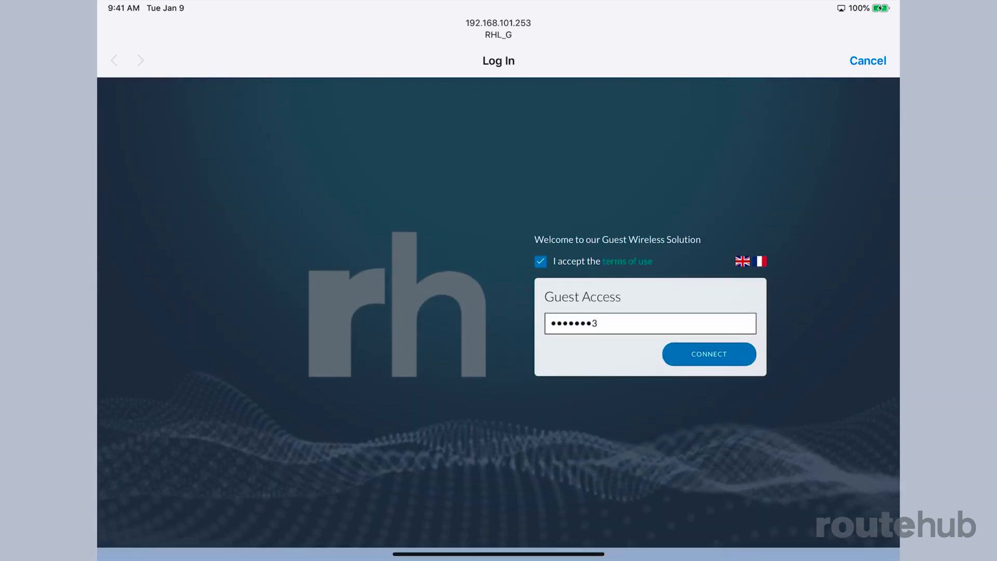
pyautogui.click(708, 353)
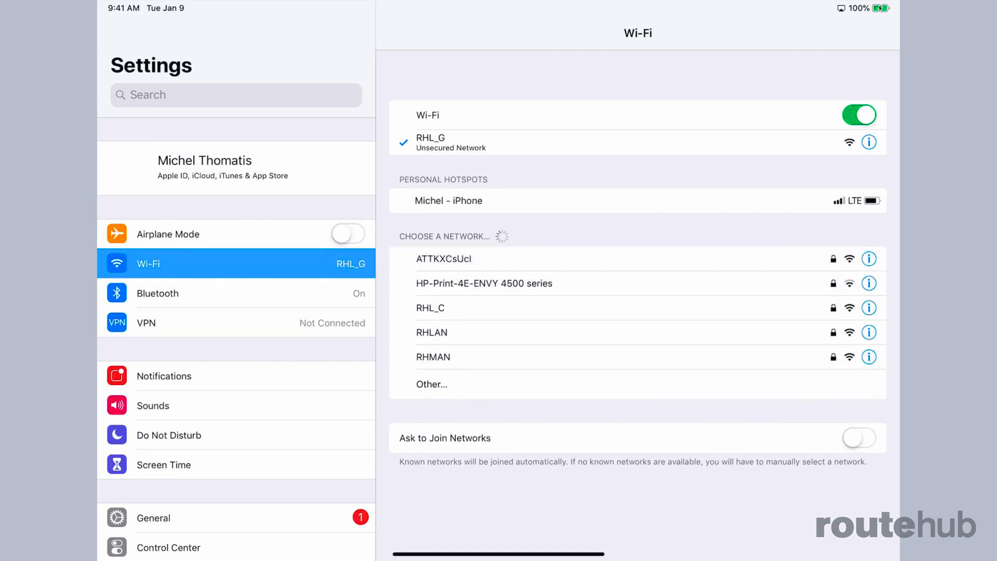
# - Confirm RHL_G shows IP 10.1.10.101, then return to the home screen
pyautogui.click(869, 142)
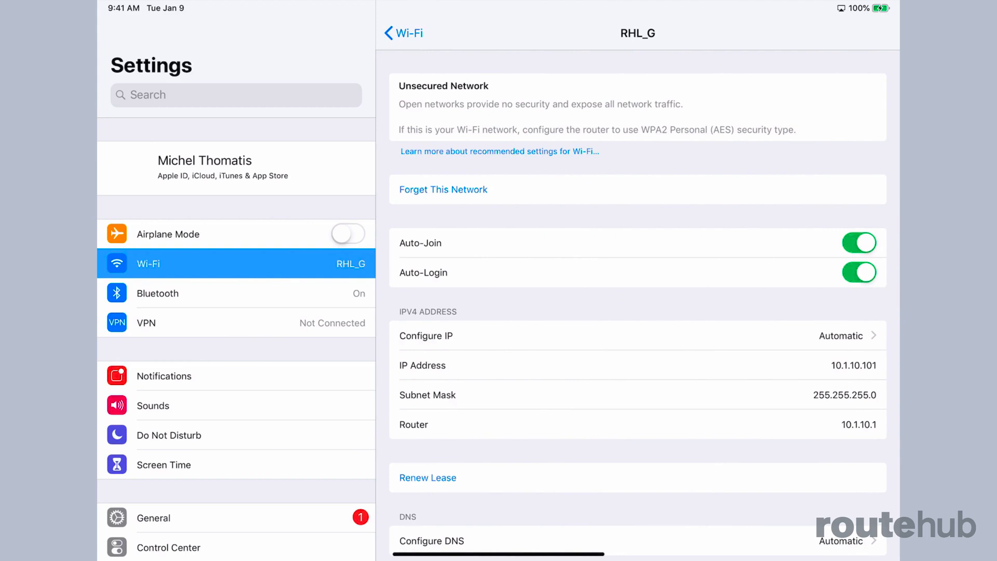
pyautogui.press('home')
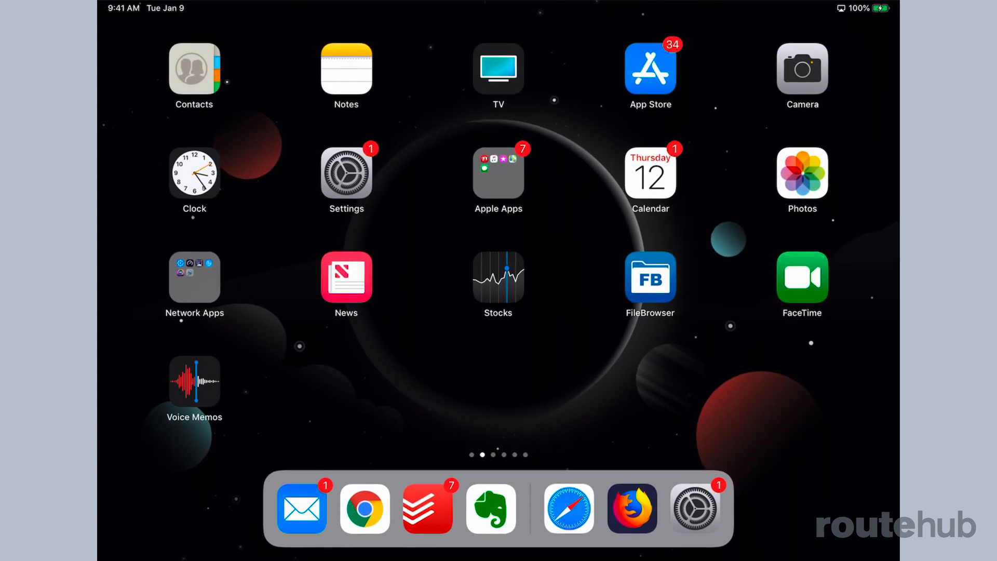
pyautogui.click(631, 508)
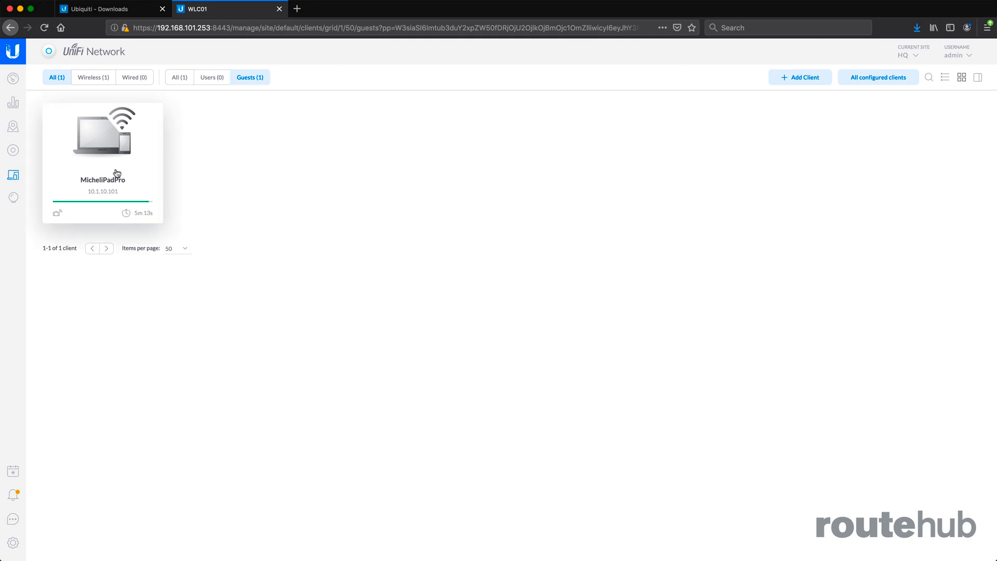
pyautogui.moveTo(229, 112)
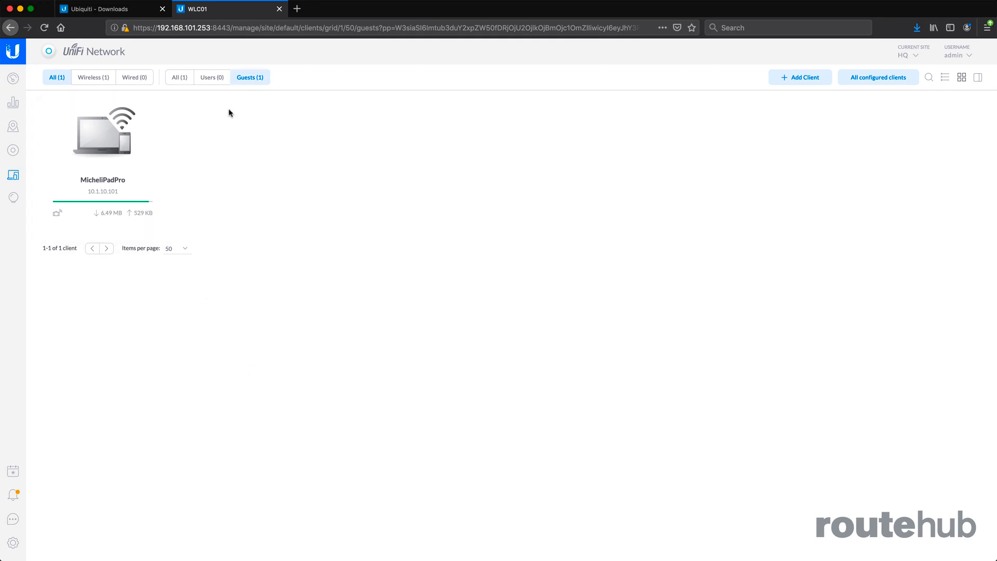
pyautogui.moveTo(111, 198)
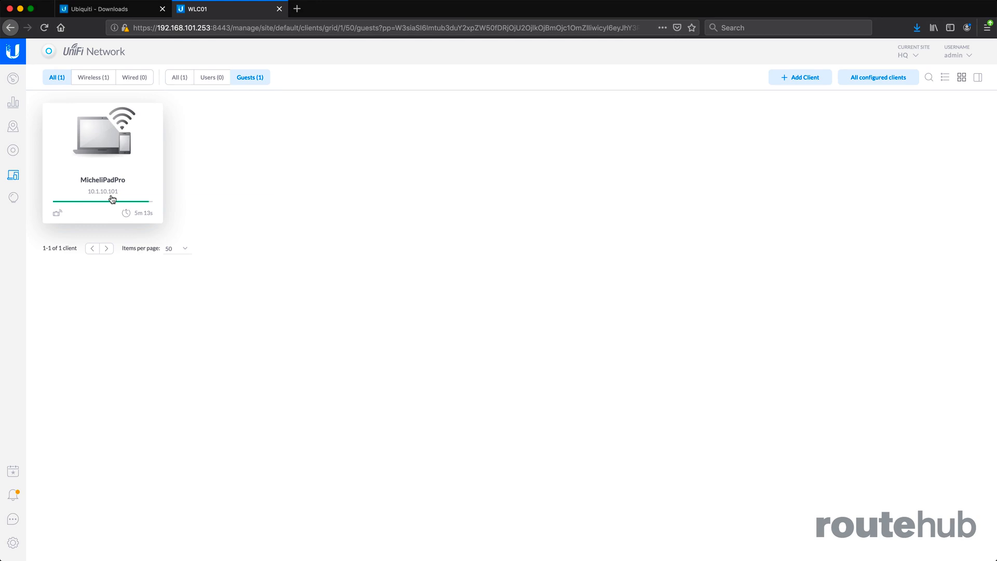
pyautogui.moveTo(901, 126)
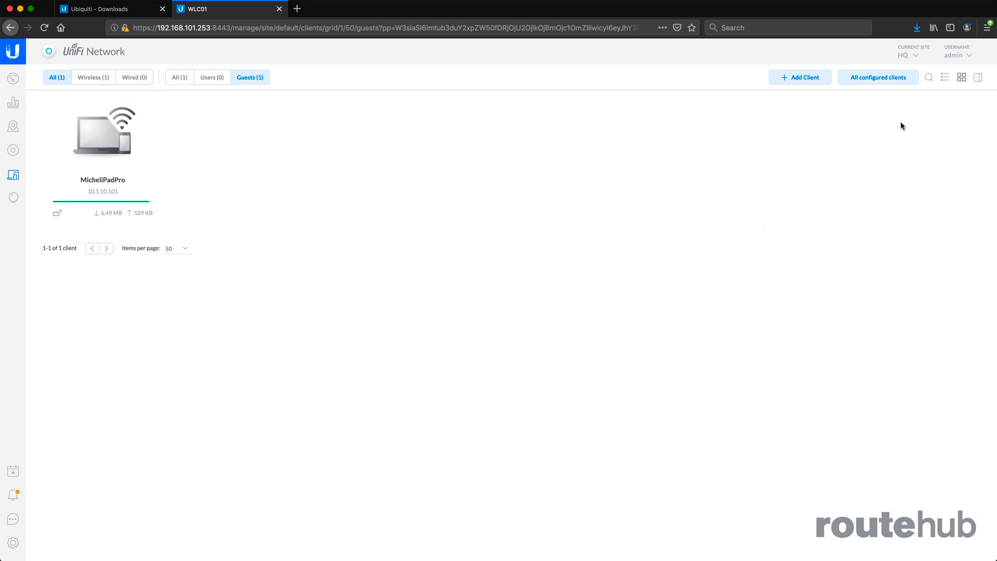
# - Show guests as a list and unauthorize MichelIPadPro, leaving it Pending
pyautogui.click(944, 77)
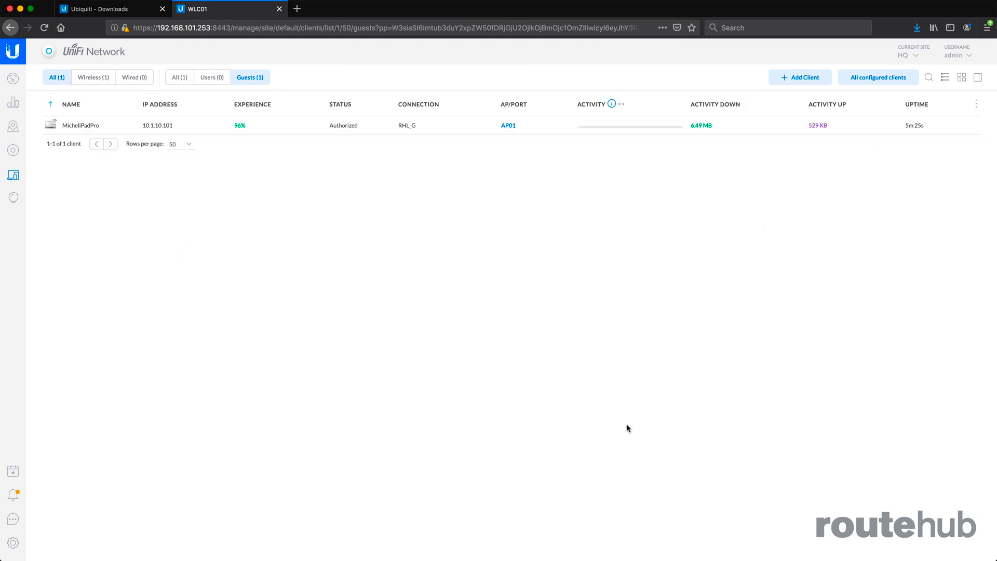
pyautogui.moveTo(71, 125)
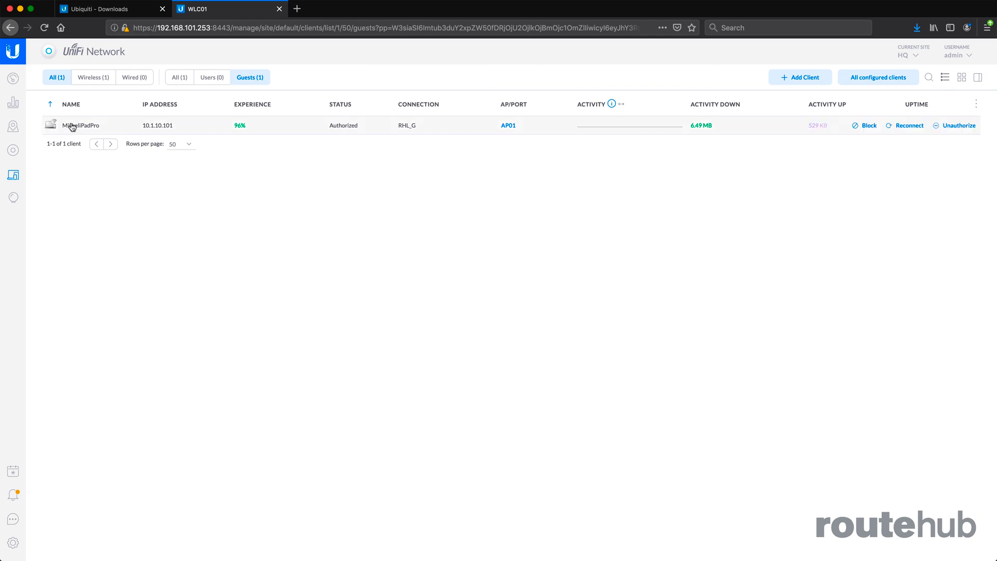
pyautogui.moveTo(648, 131)
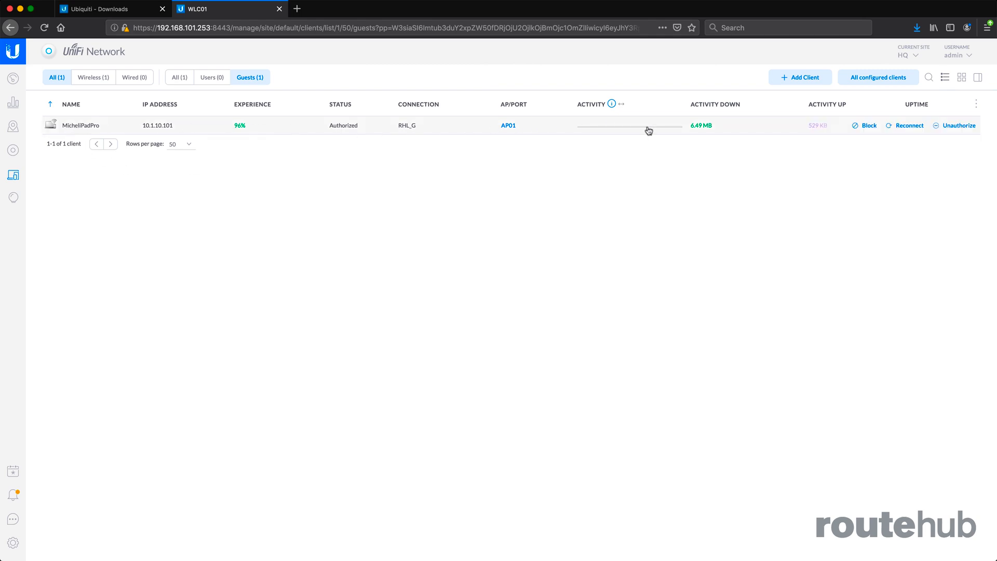
pyautogui.moveTo(780, 130)
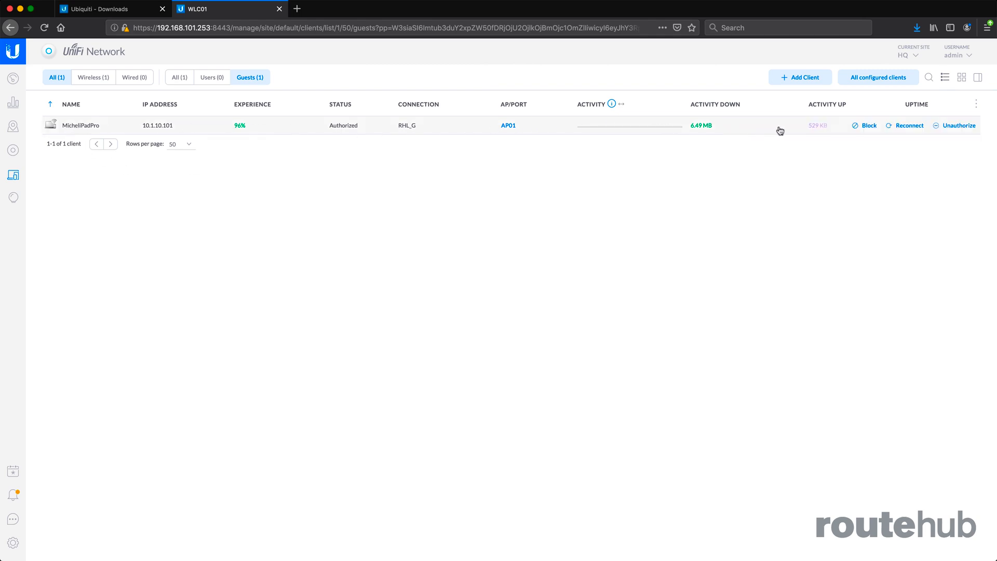
pyautogui.click(957, 125)
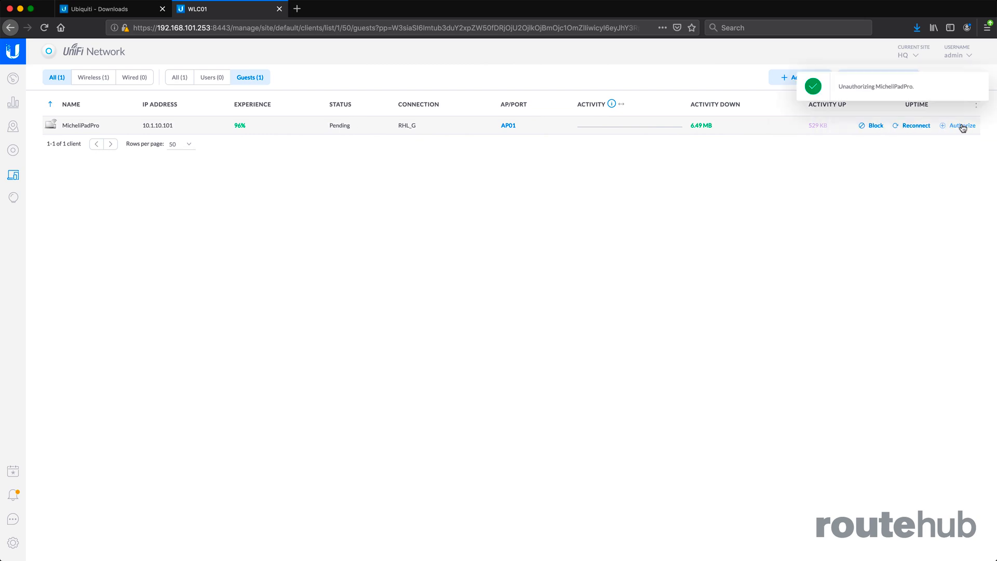
pyautogui.moveTo(927, 218)
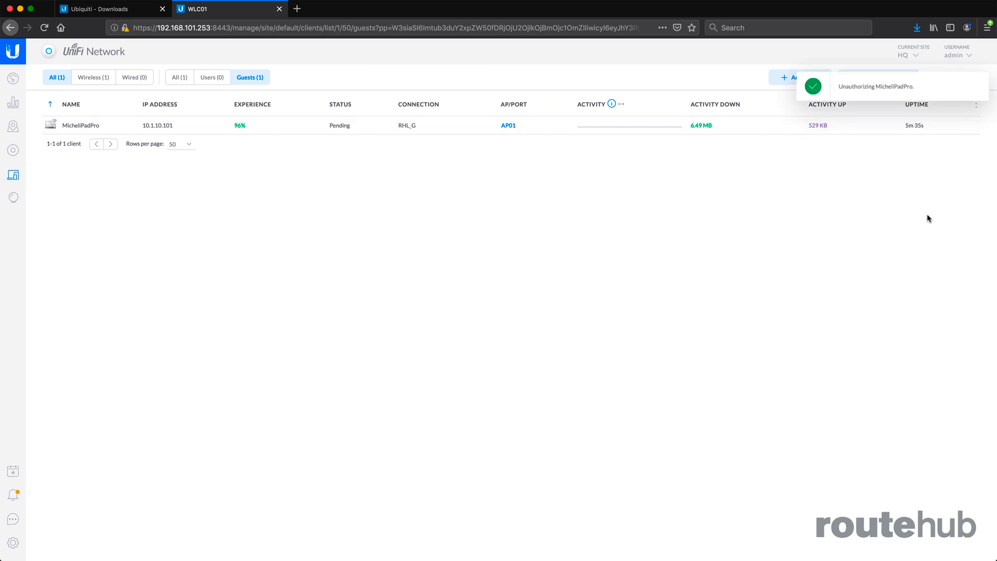